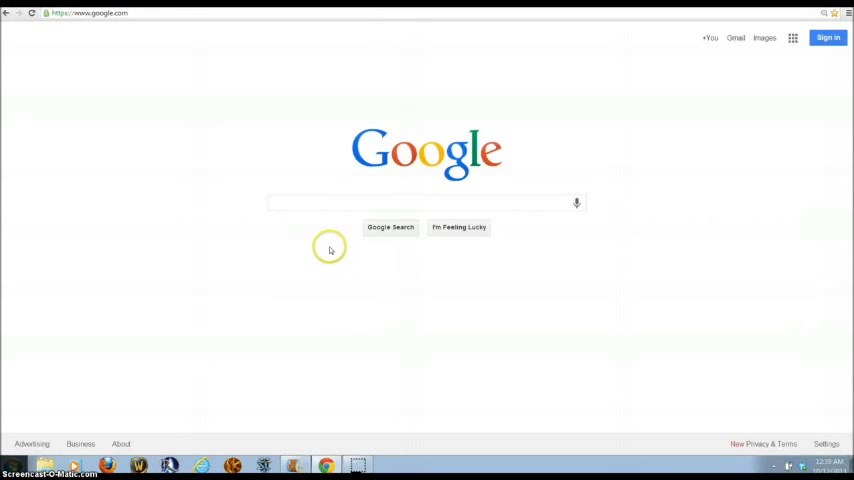
mouse_move(183, 146)
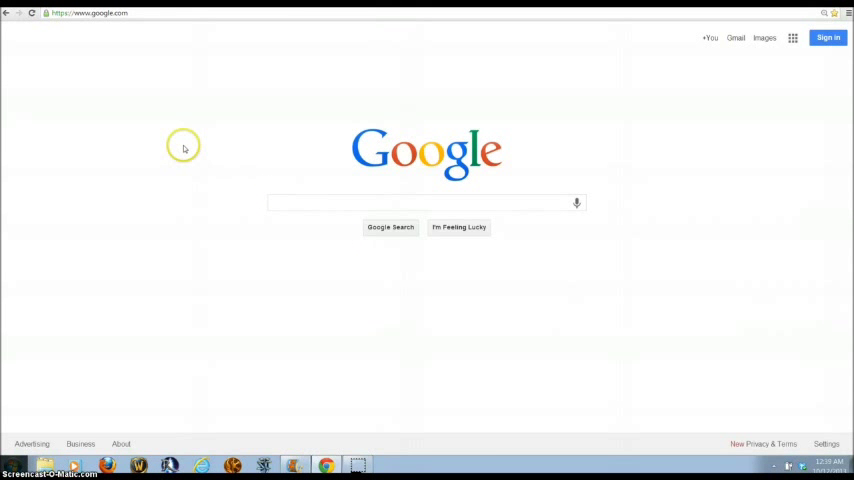
left_click(95, 23)
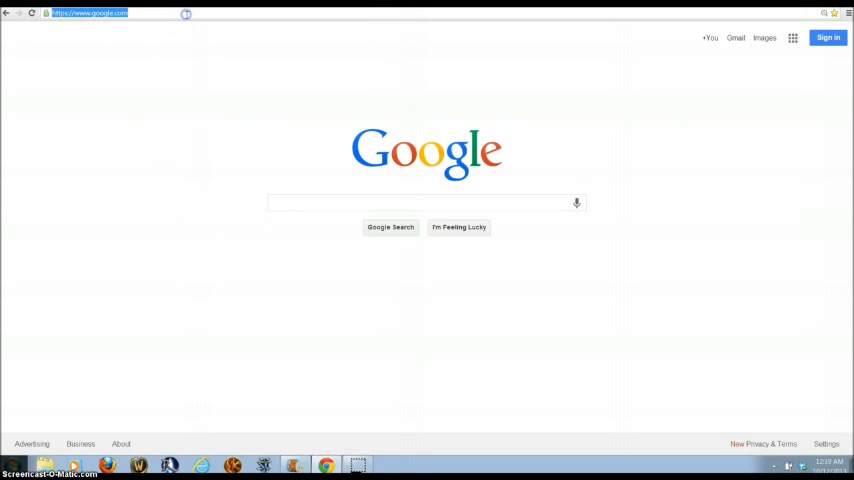
type("https://www.google")
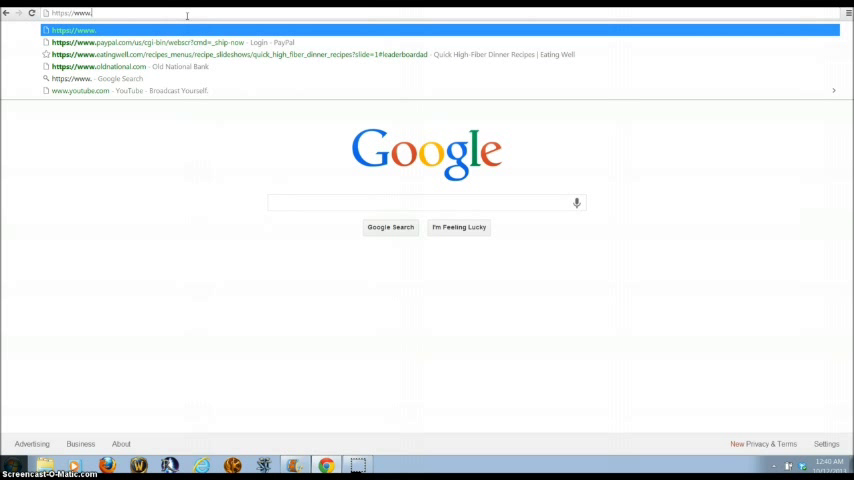
left_click(170, 42)
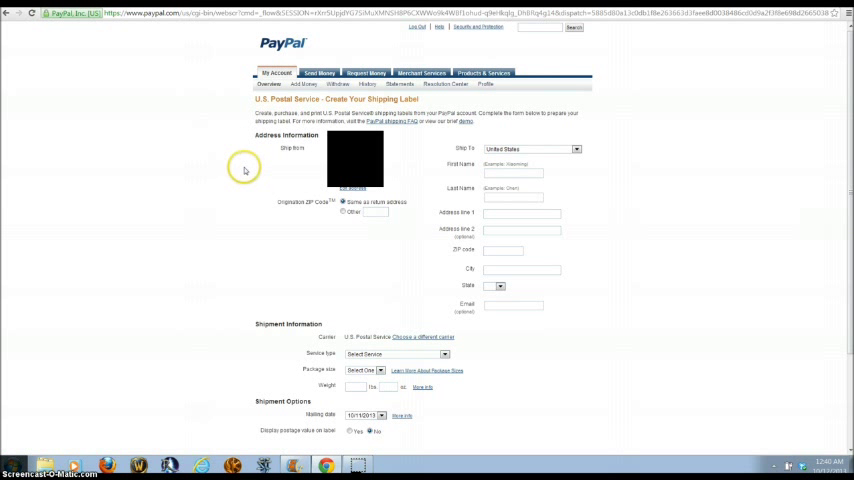
mouse_move(240, 182)
type("Hung")
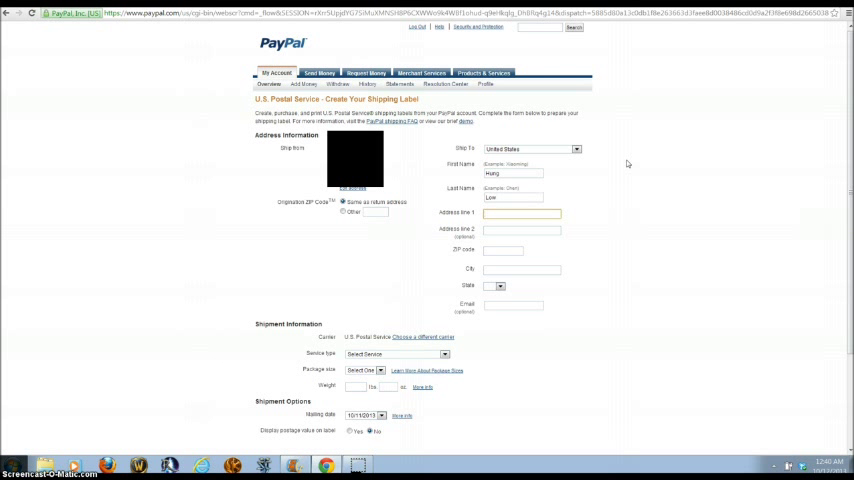
Enter the recipient's street address and fill city and state from the saved address suggestion
left_click(517, 214)
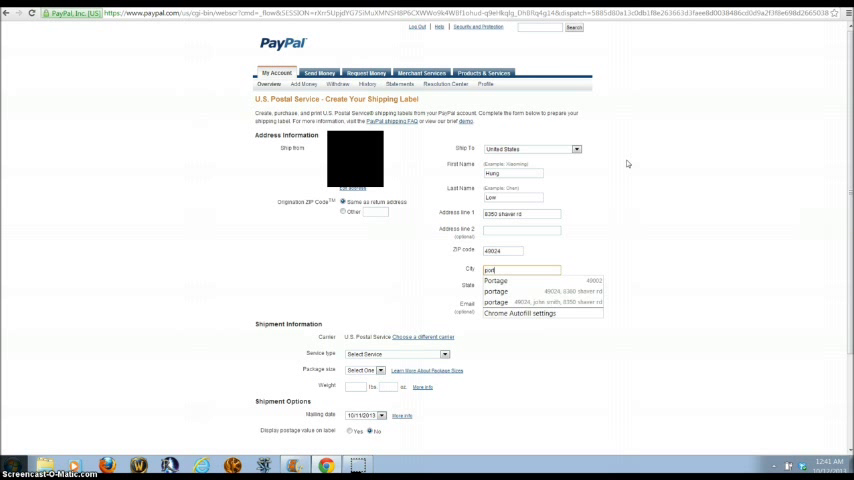
left_click(502, 293)
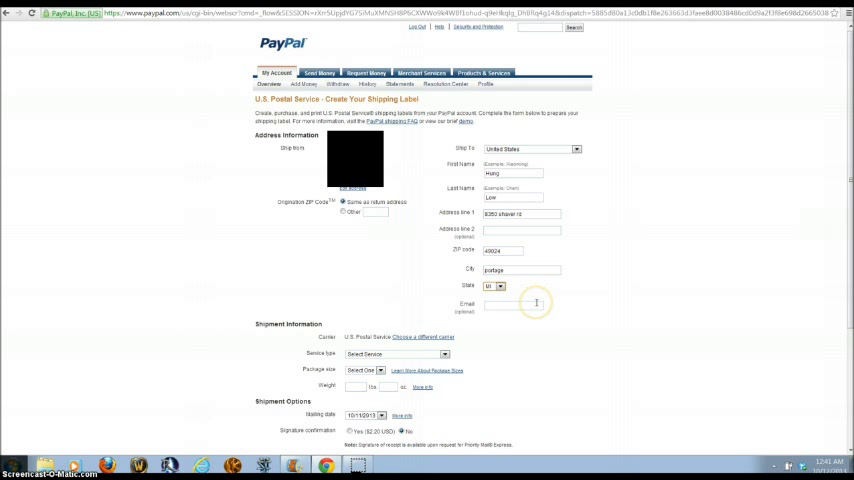
mouse_move(530, 301)
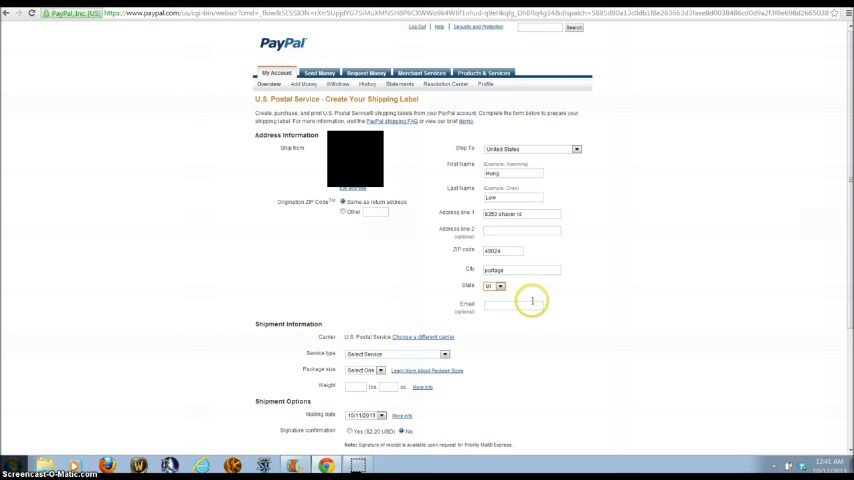
mouse_move(505, 324)
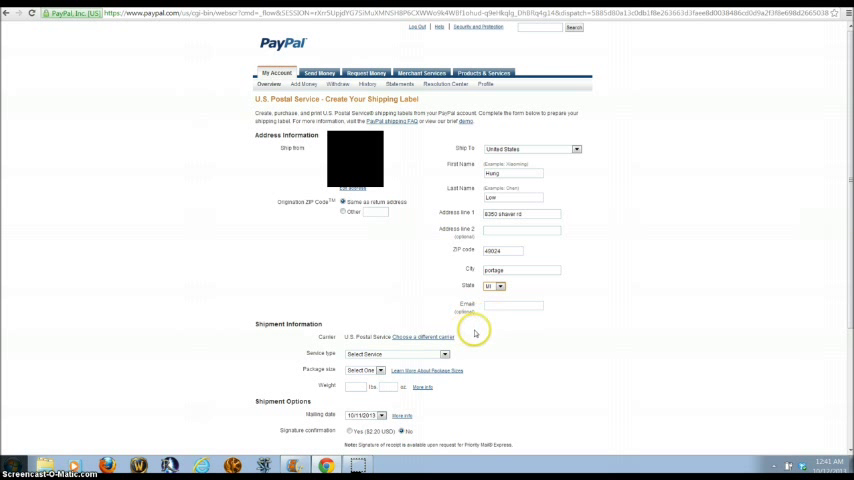
mouse_move(482, 332)
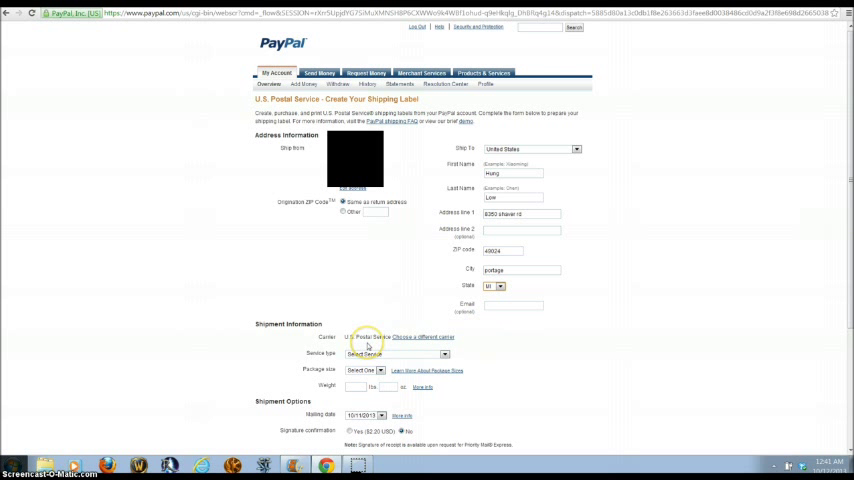
mouse_move(406, 345)
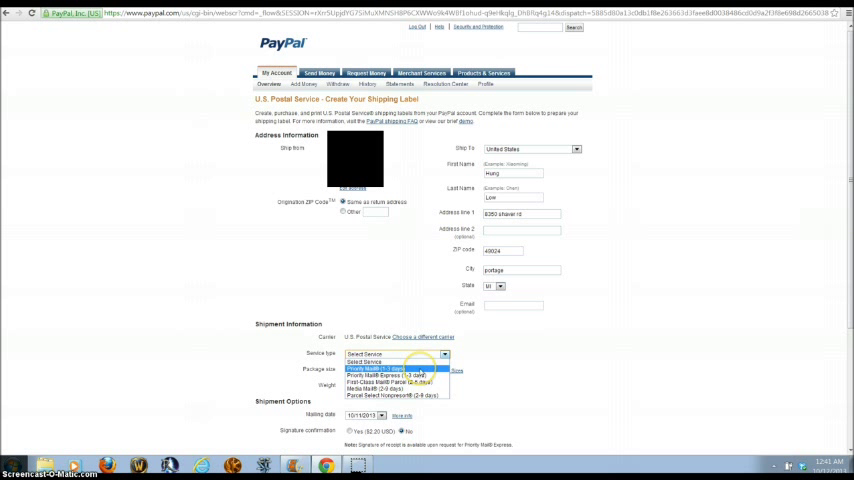
mouse_move(395, 381)
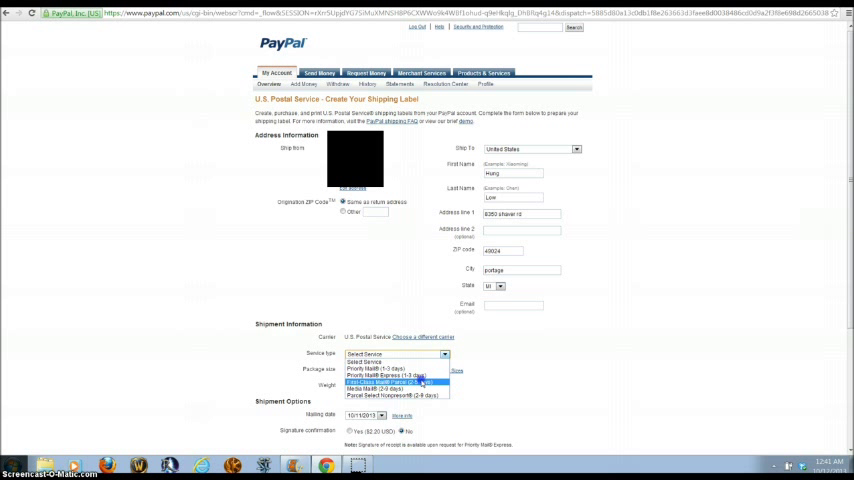
Set service type to First-Class Mail Parcel and package size to Package/Thick Envelope
left_click(398, 382)
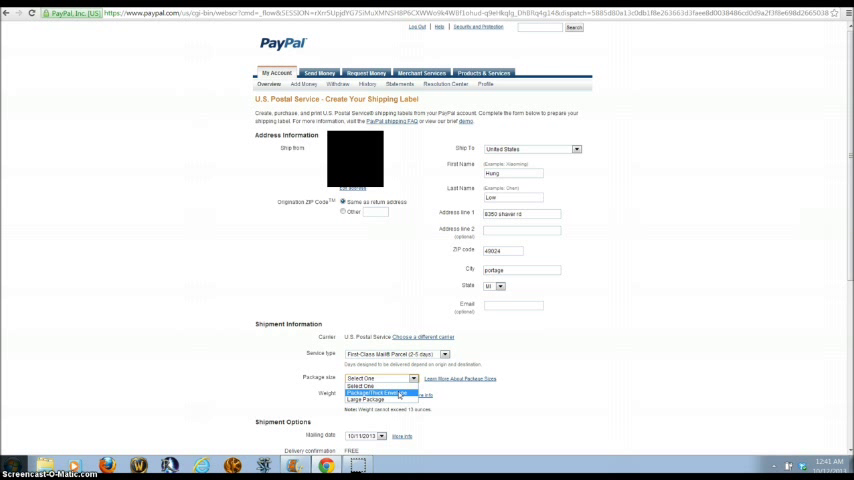
left_click(375, 392)
type("3")
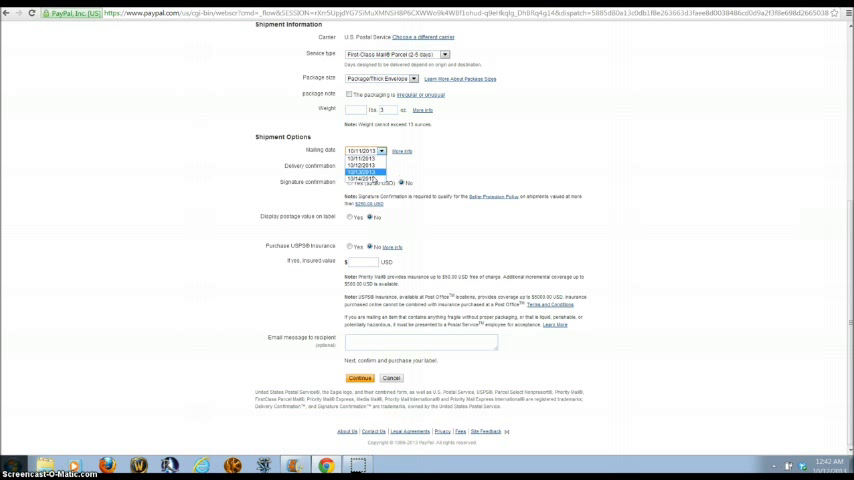
Choose 10/12/2013 as the mailing date
left_click(368, 169)
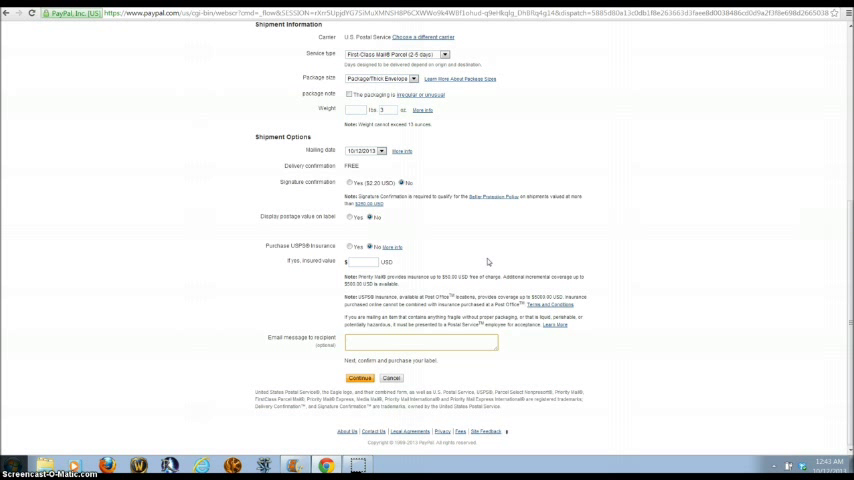
mouse_move(480, 250)
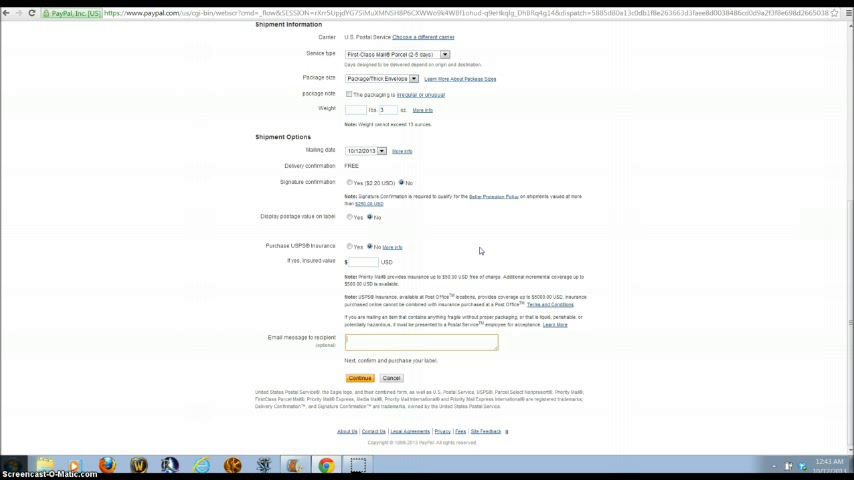
Write a recipient email greeting Hung that the package is in transit, then submit for confirmation
type("Hi")
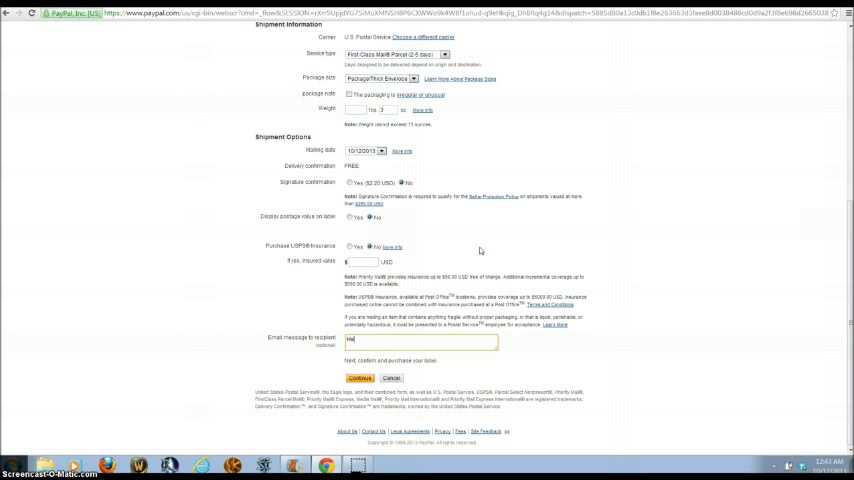
type("Hello Hung")
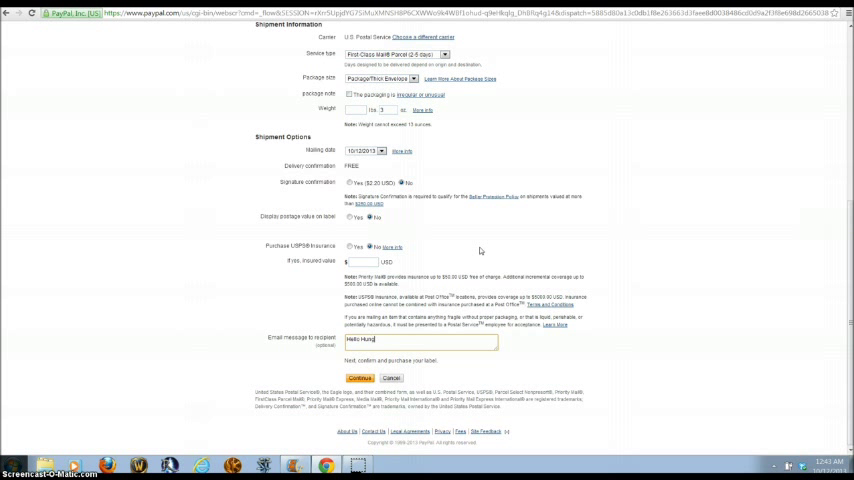
type("Low,")
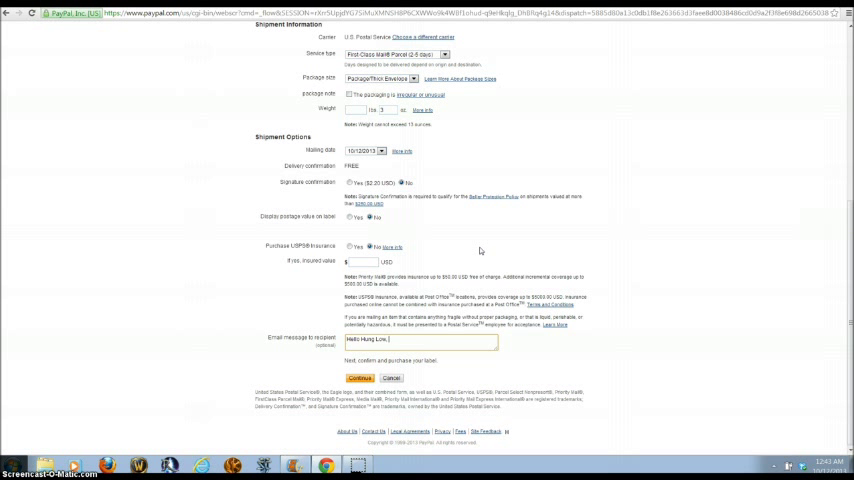
type("your package is in t")
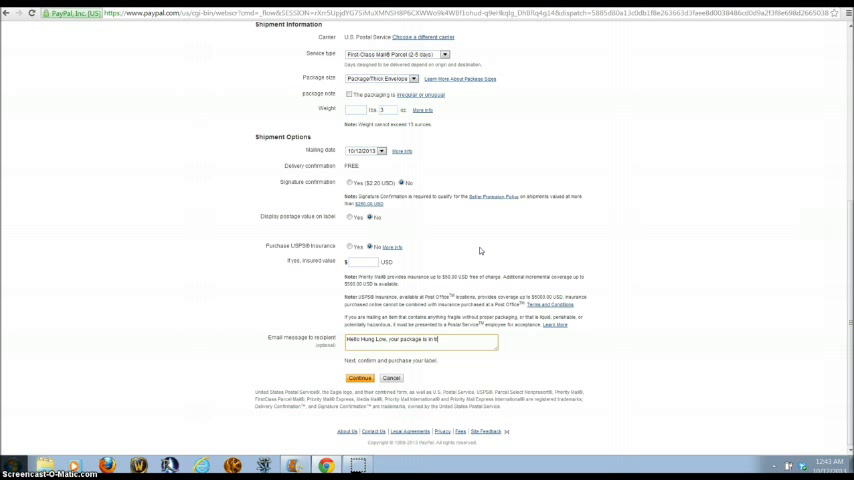
type("ransit")
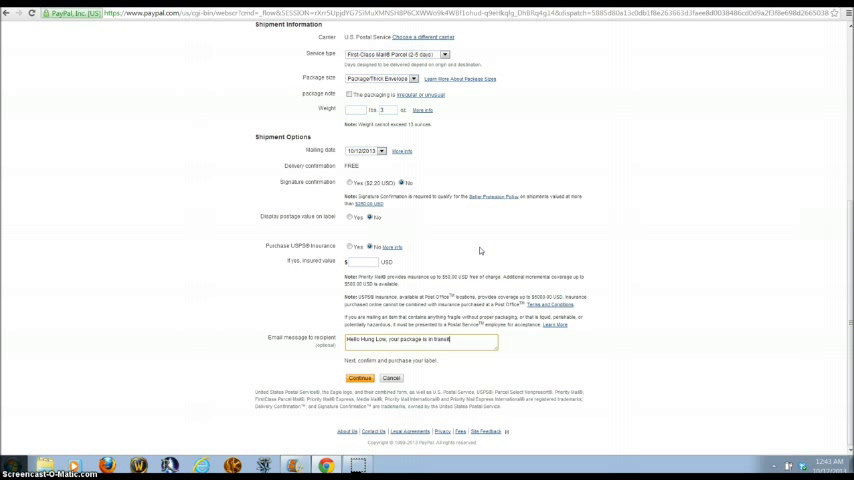
left_click(354, 378)
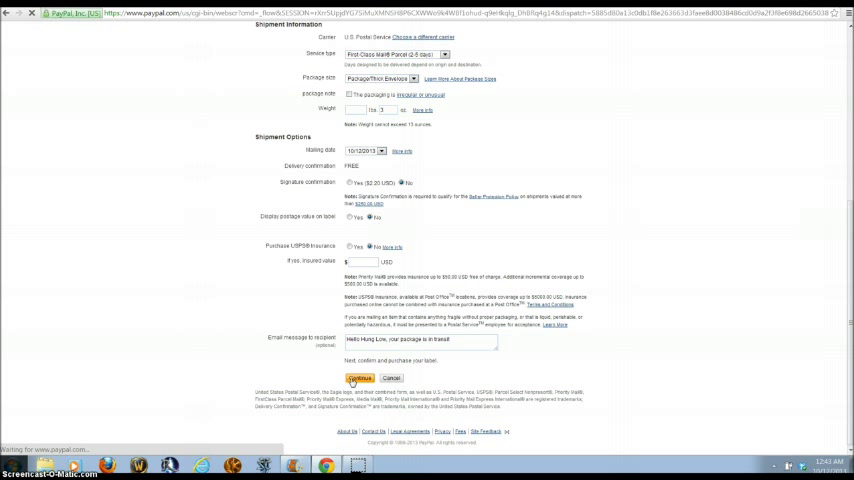
left_click(357, 378)
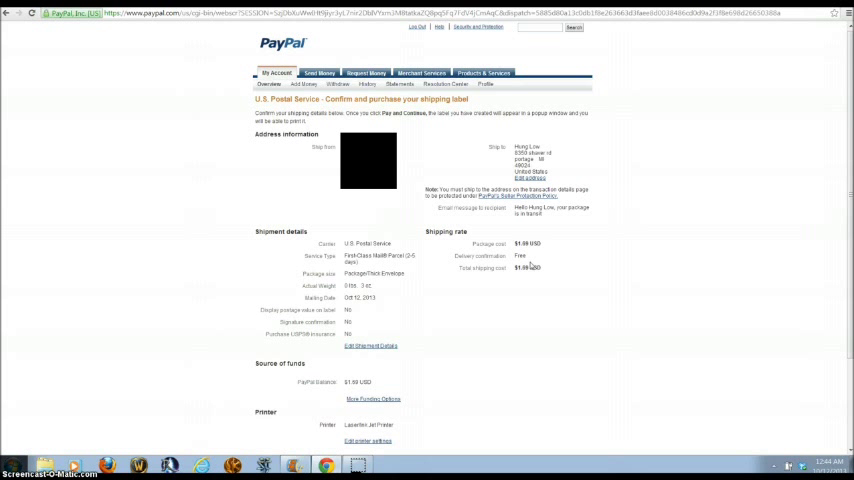
mouse_move(424, 266)
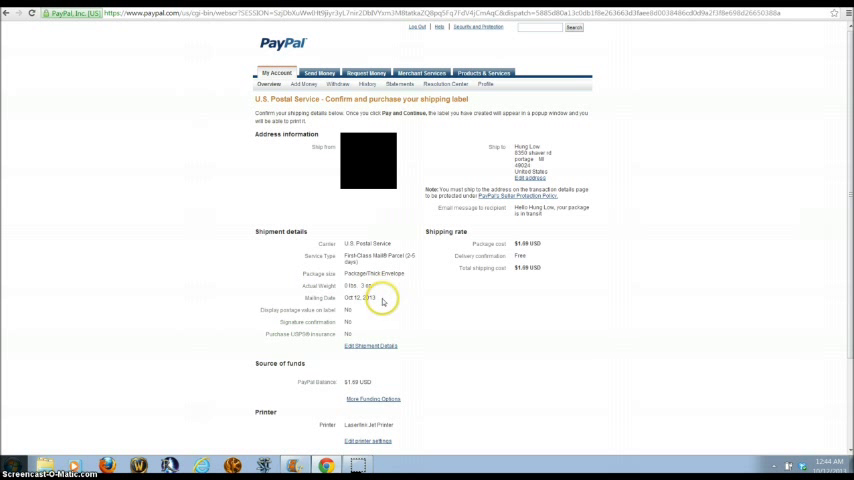
mouse_move(358, 322)
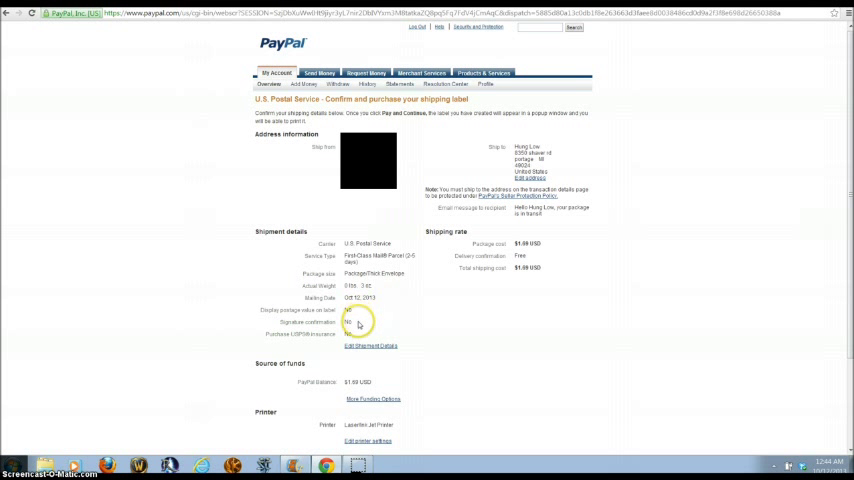